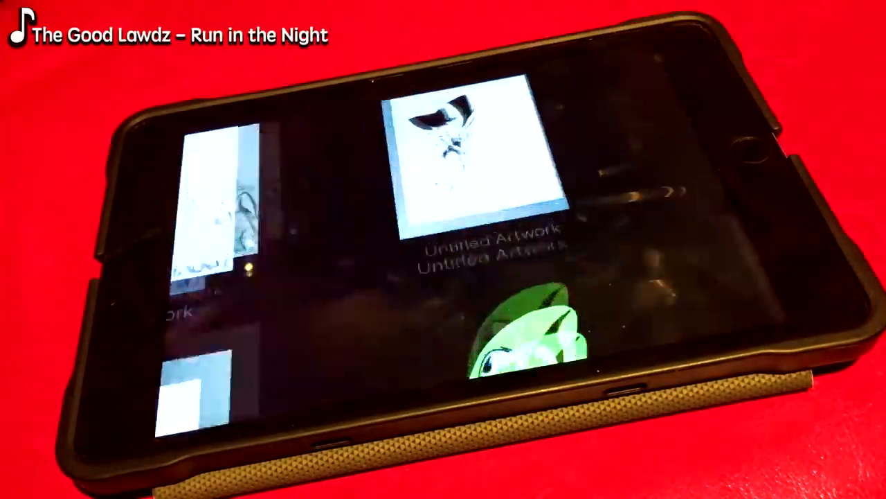
# - Open the Untitled Artwork of the horned, cross-legged cartoon character from the Gallery
pyautogui.click(471, 159)
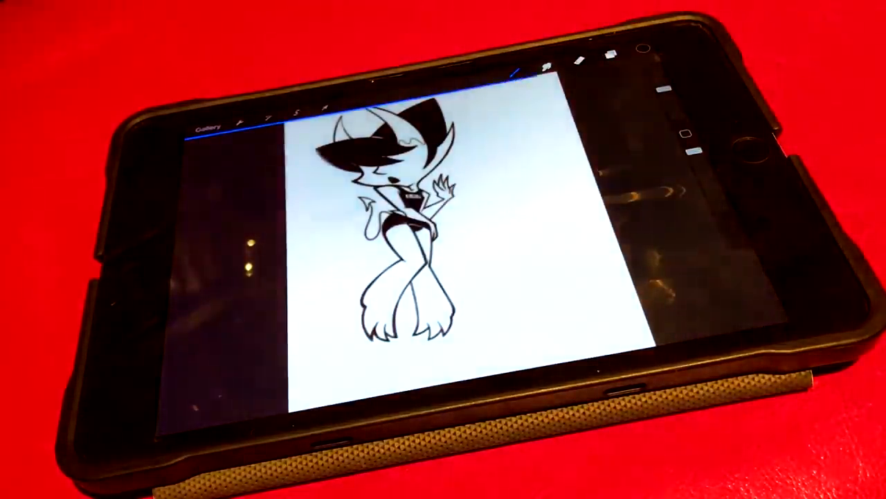